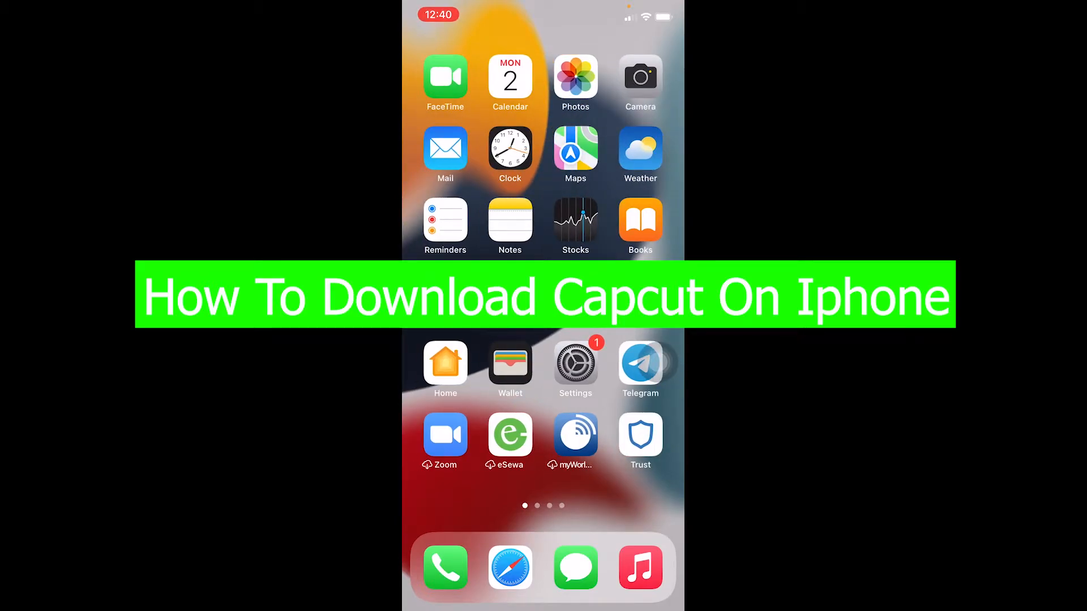
# Step: Launch the App Store and search "capcut" so CapCut - Video Editor tops the results
pyautogui.hscroll(-3)
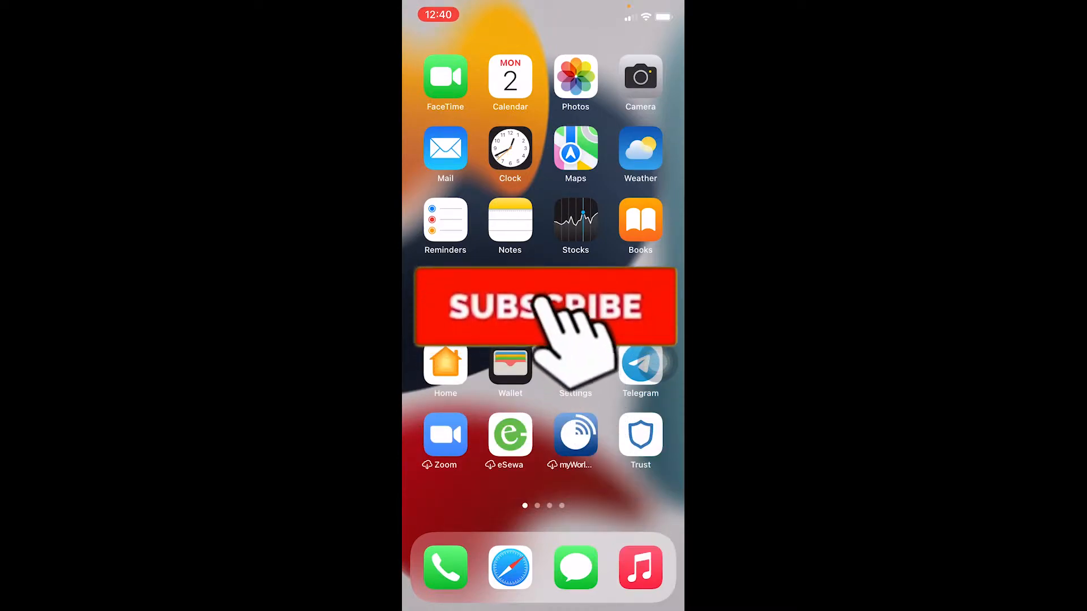
pyautogui.click(543, 306)
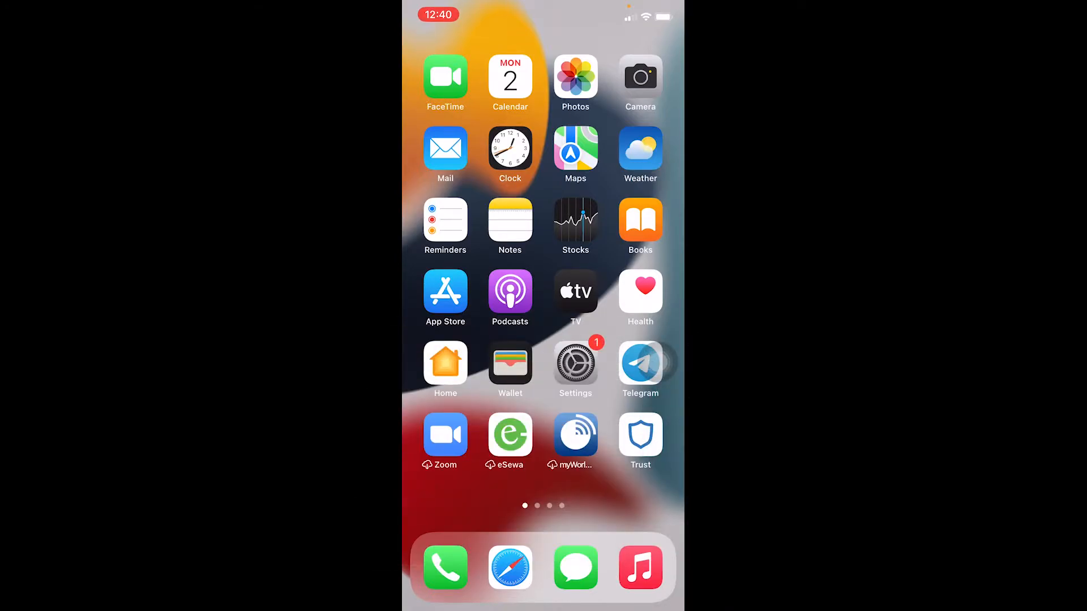
pyautogui.click(445, 292)
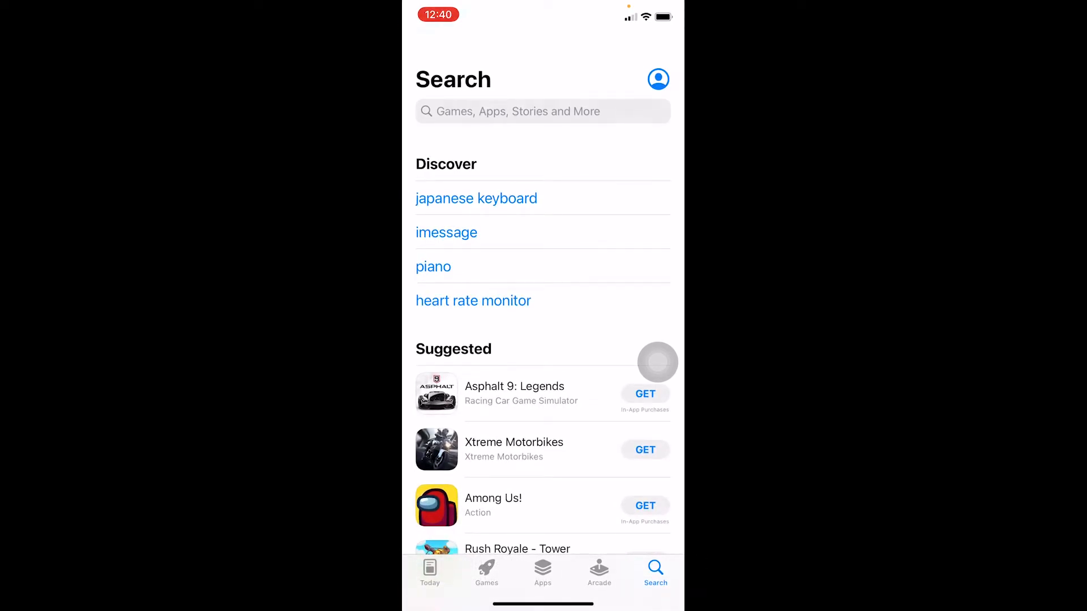
pyautogui.write('capcut')
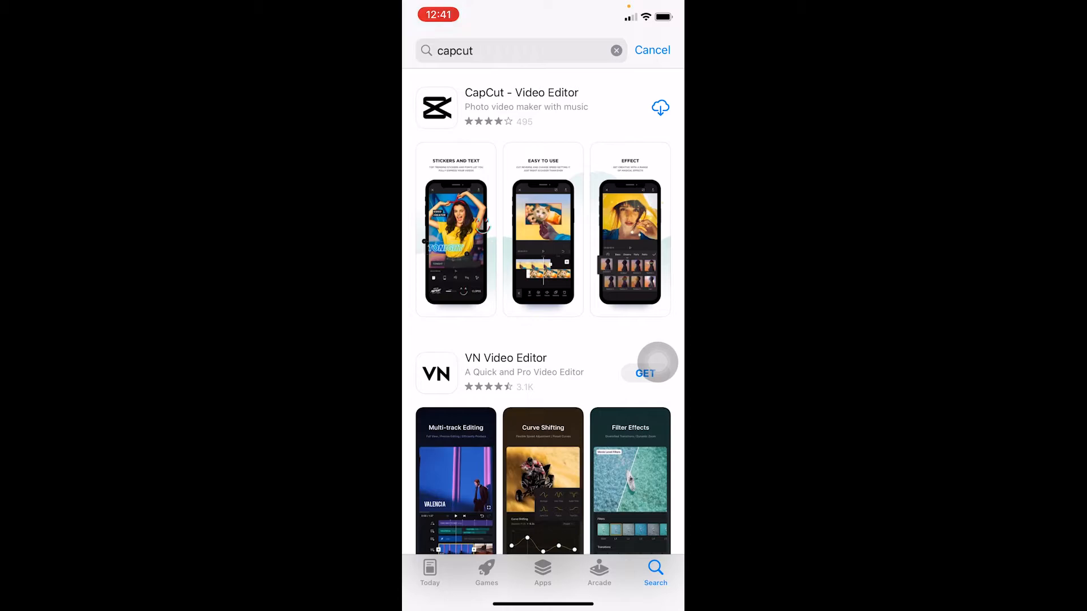
# Step: Start downloading CapCut - Video Editor and return to the Home Screen while it installs
pyautogui.click(659, 108)
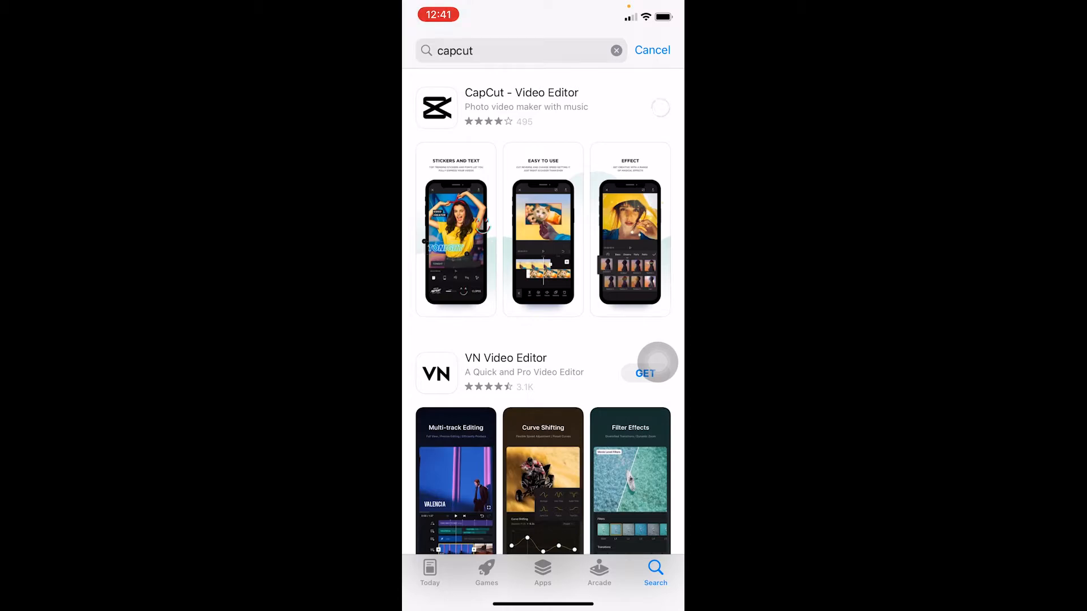
pyautogui.click(659, 107)
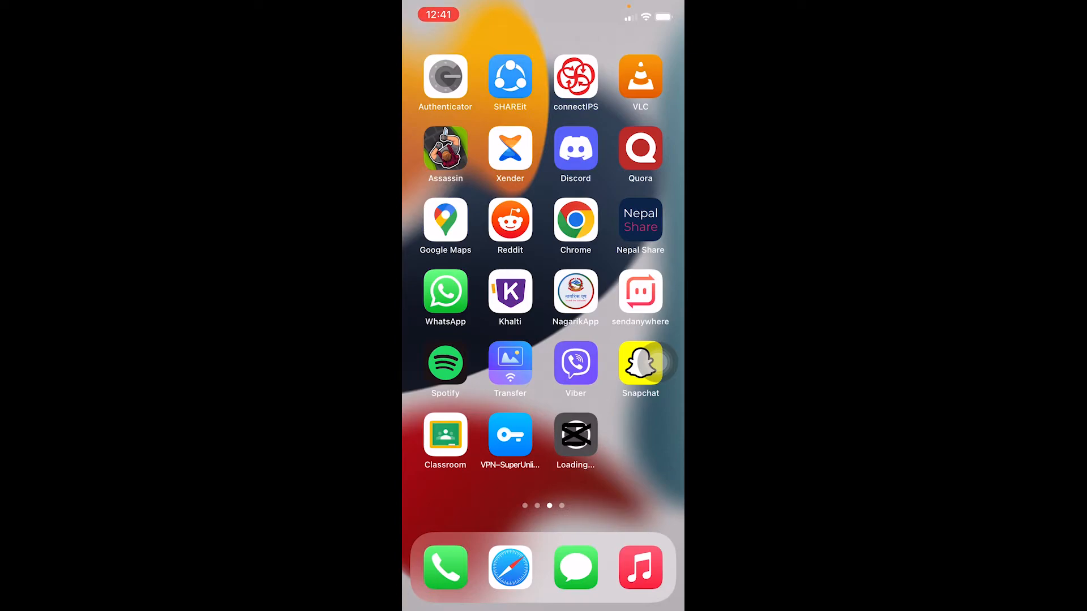
# Step: Wait on the Home Screen until the Loading icon becomes the finished CapCut app
pyautogui.click(575, 435)
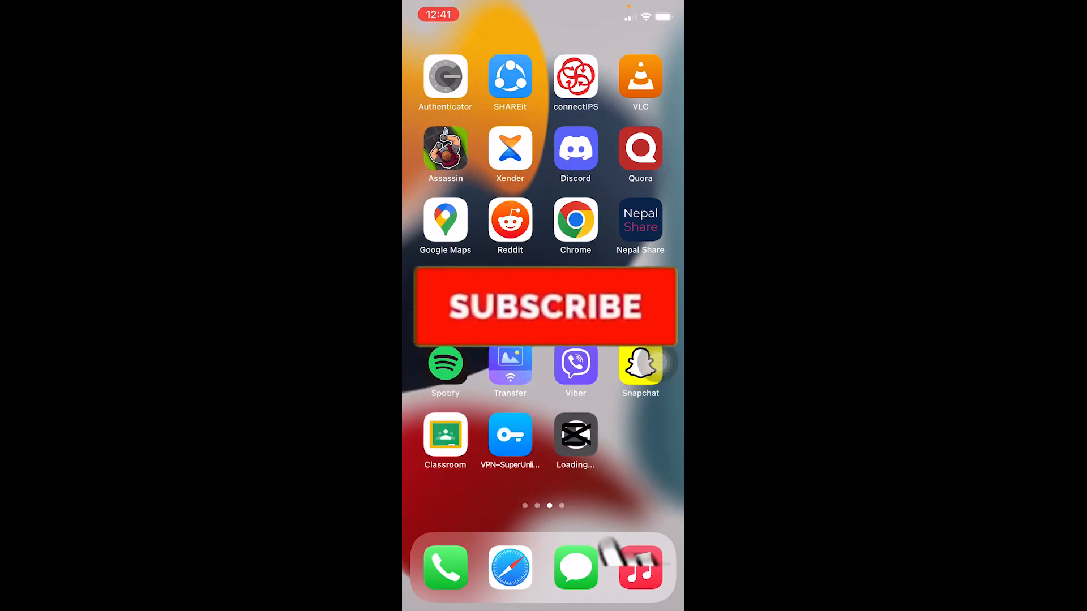
pyautogui.click(546, 306)
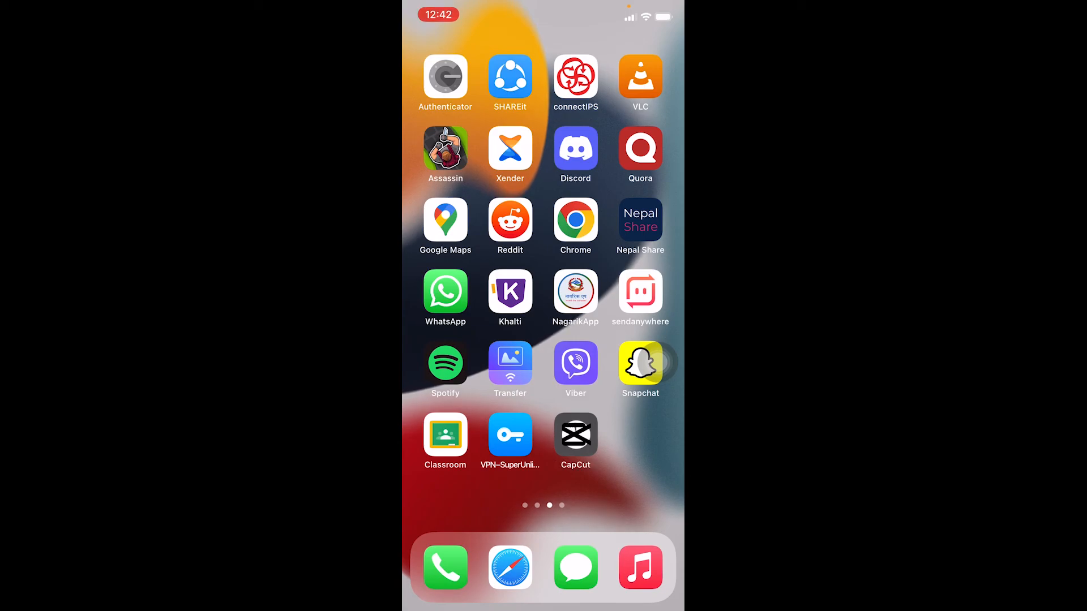
# Step: Launch CapCut and accept its Terms of Service to reach the empty projects home
pyautogui.click(575, 437)
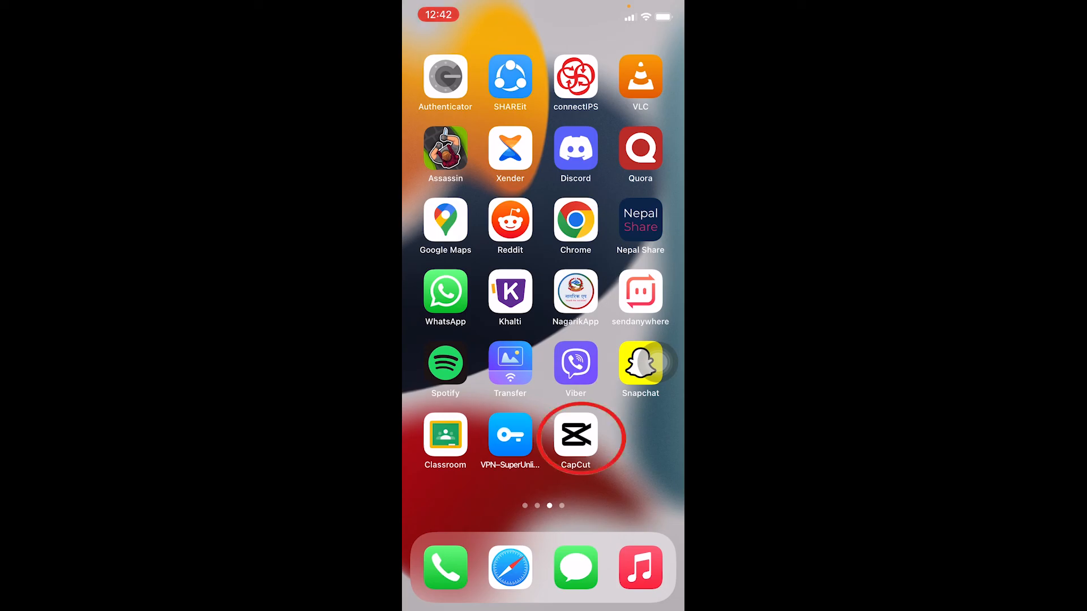
pyautogui.click(575, 437)
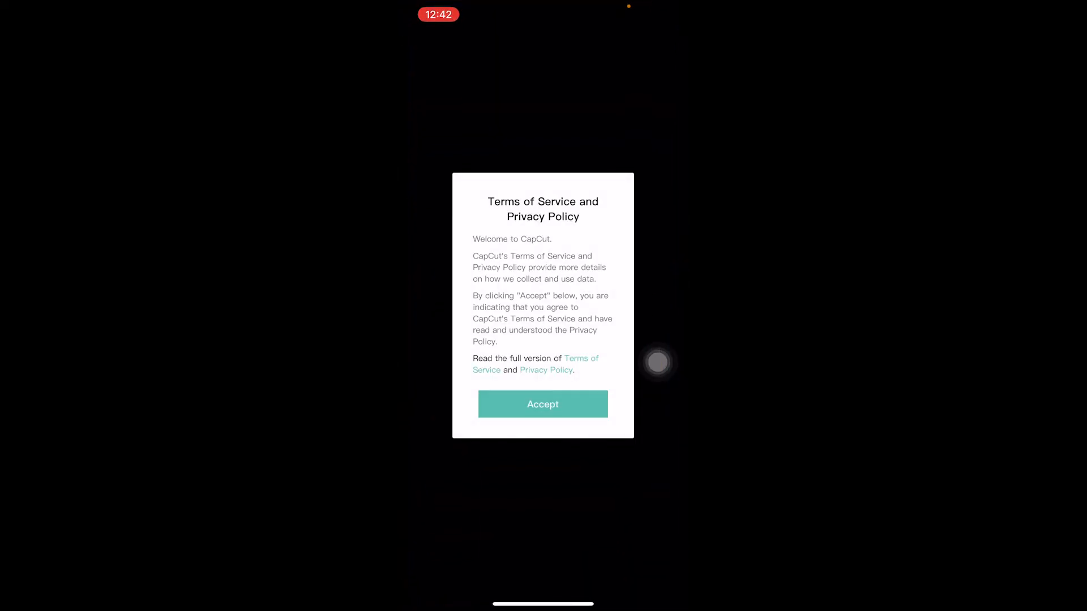
pyautogui.click(542, 404)
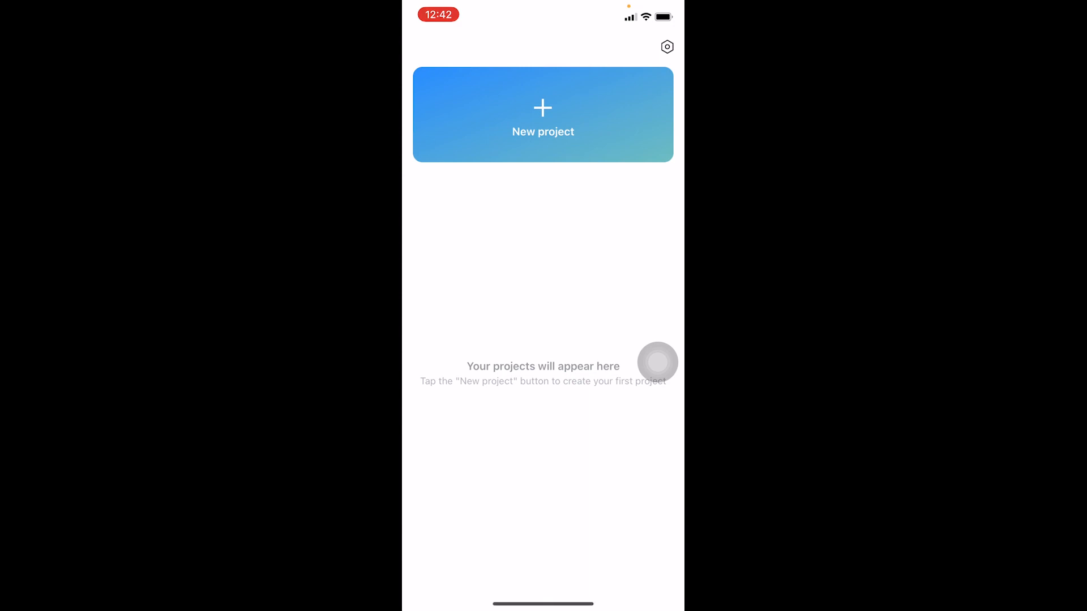